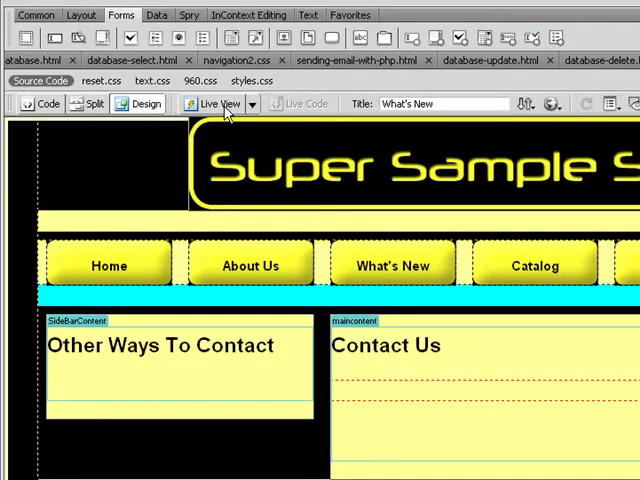
Select form#form1 in the tag selector to show the form's Property inspector.
click(218, 103)
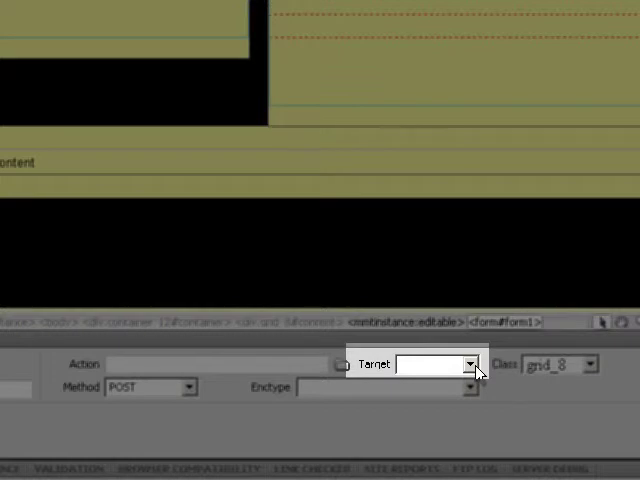
Switch the Contact Us form's Method from POST to GET.
click(469, 364)
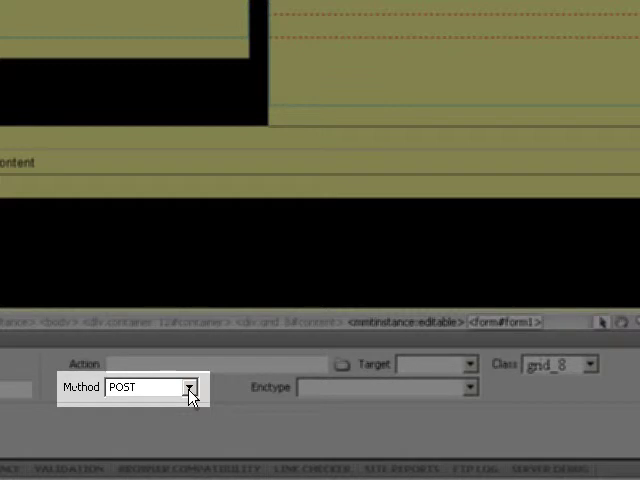
click(188, 387)
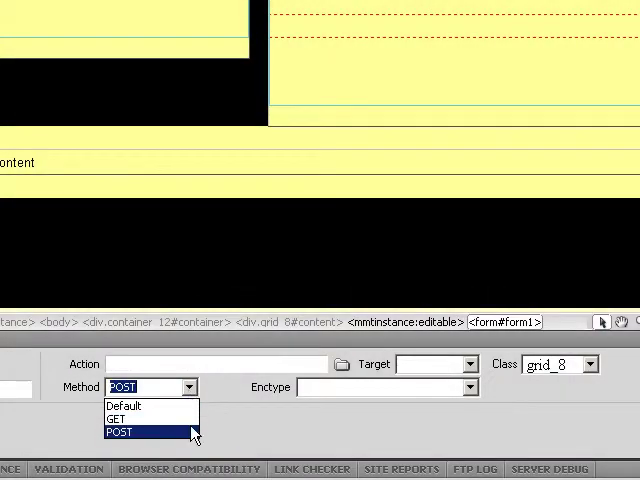
mouse_move(150, 419)
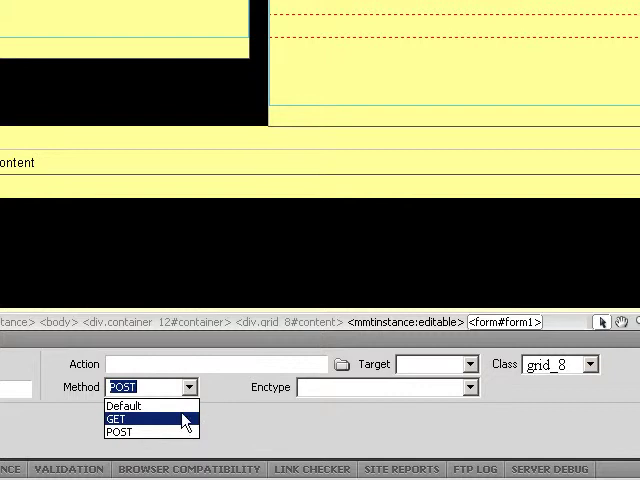
click(121, 419)
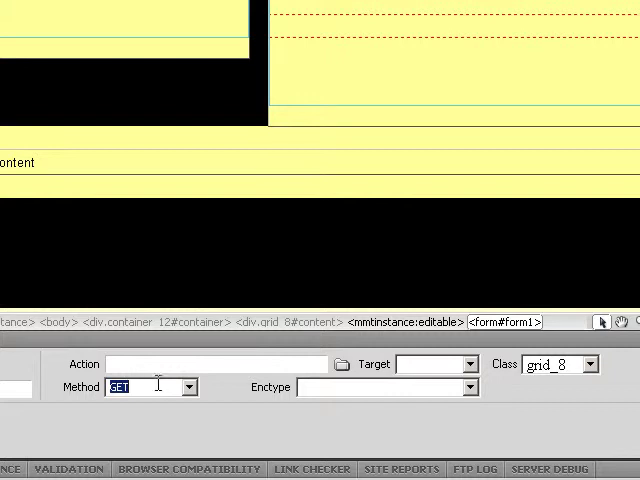
mouse_move(155, 388)
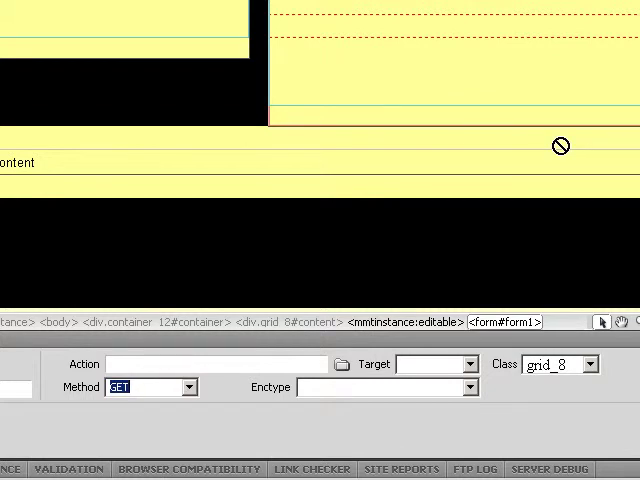
mouse_move(305, 48)
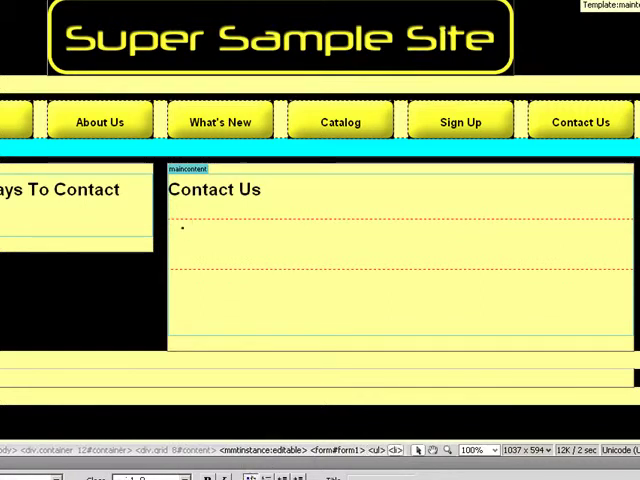
Insert a text field with ID 'name' and label 'Your Name' in the first bullet.
click(200, 227)
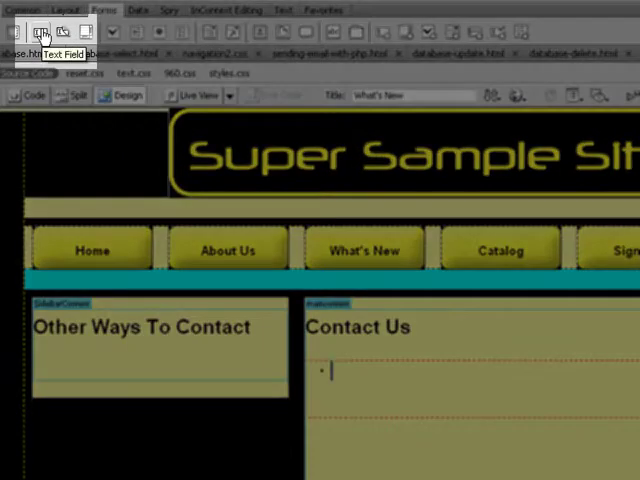
click(42, 32)
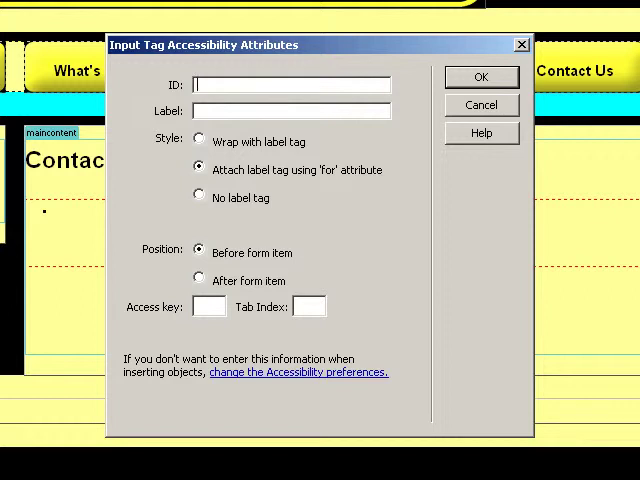
text(name)
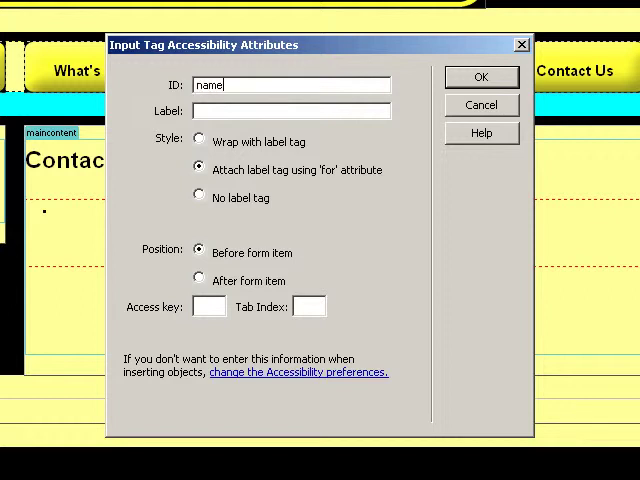
text(Your)
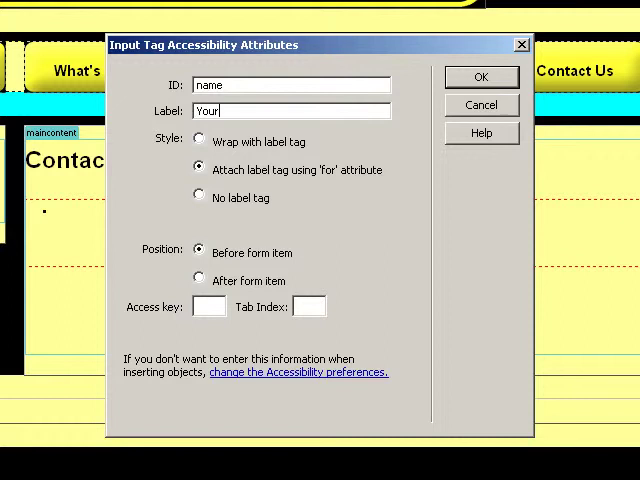
text(Name)
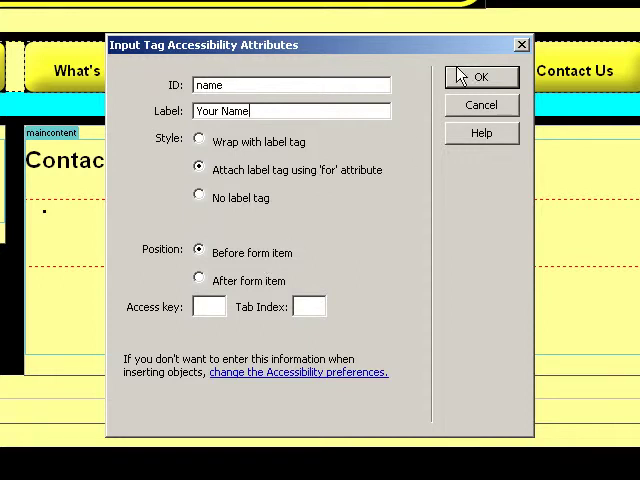
click(481, 77)
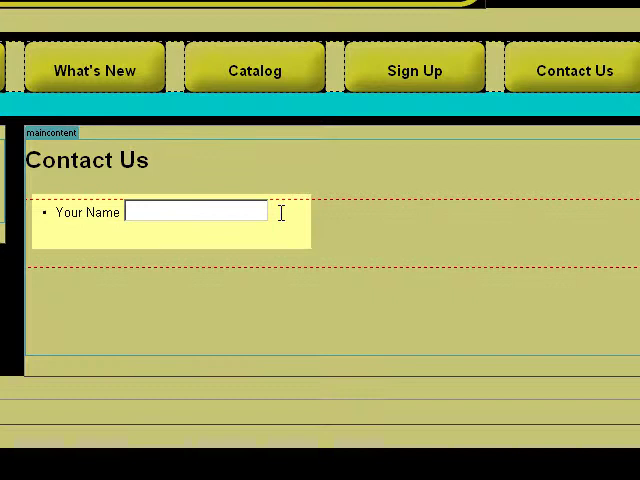
In a new bullet, insert a text field with ID 'email' labelled 'Your Email'.
key(enter)
text(e)
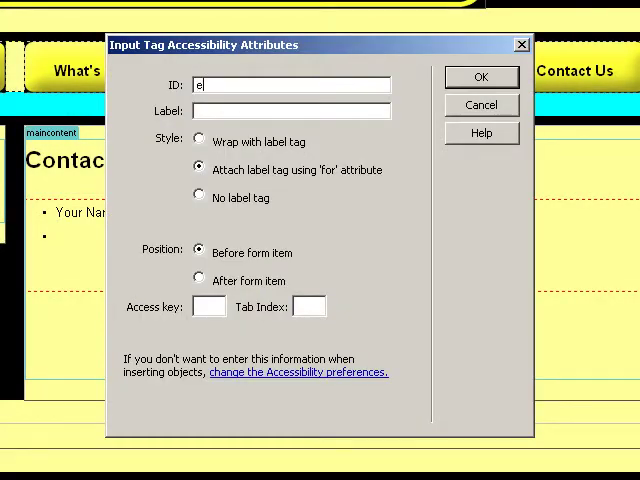
text(mail)
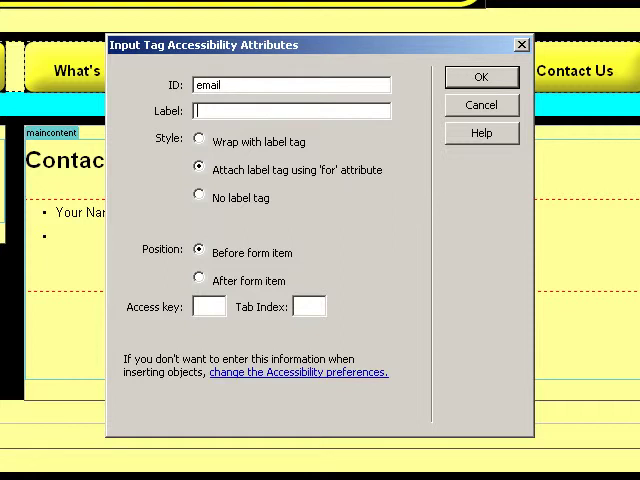
text(Your Email)
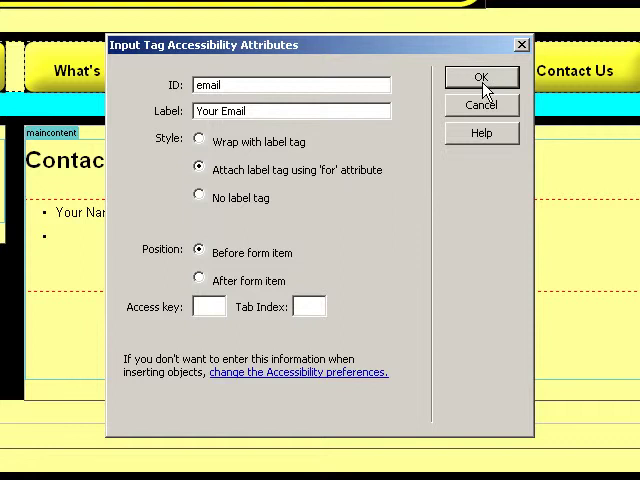
click(481, 77)
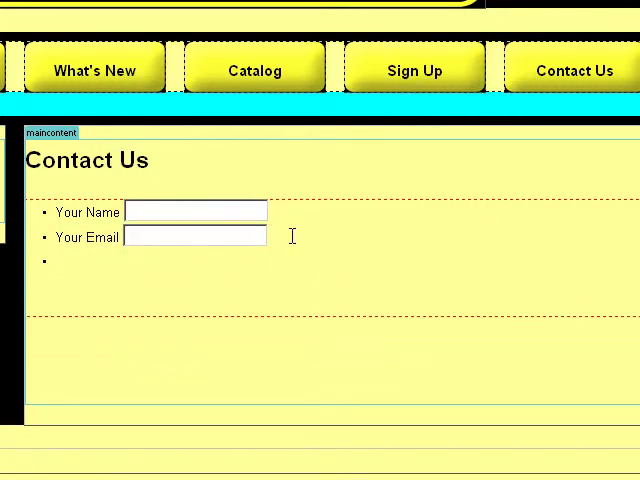
Insert a List/Menu with ID 'department' labelled 'Who Do You Need To Contact'.
click(60, 271)
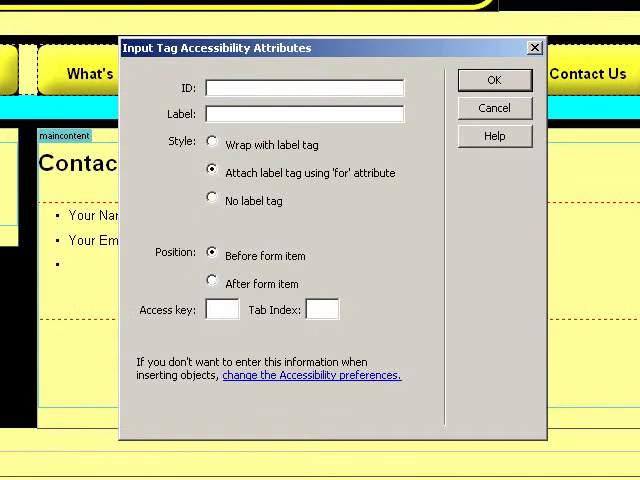
mouse_move(251, 312)
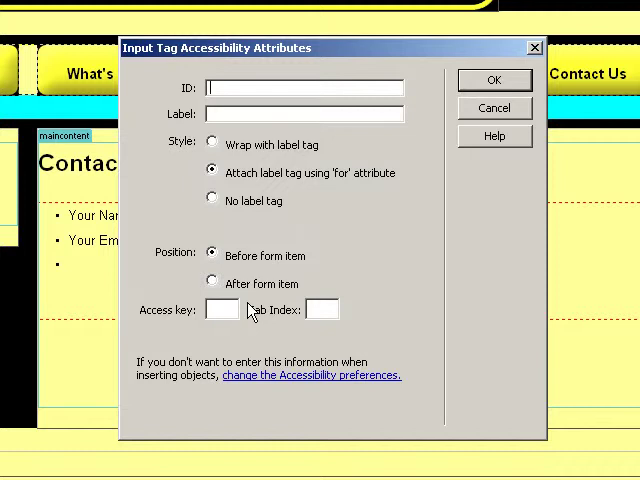
text(department)
click(304, 113)
text(Who Do You Need To Contact)
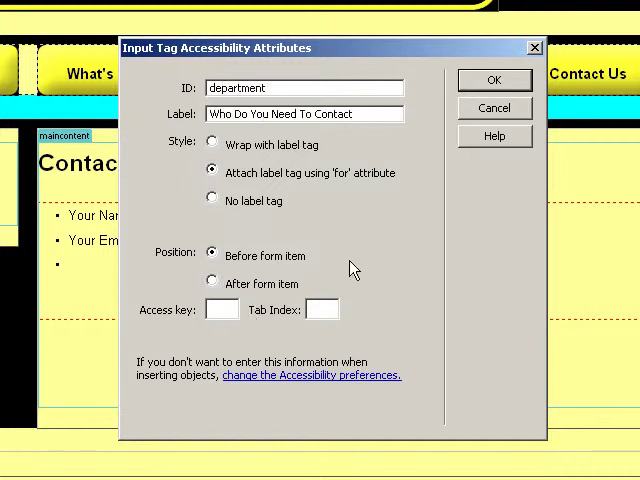
click(494, 80)
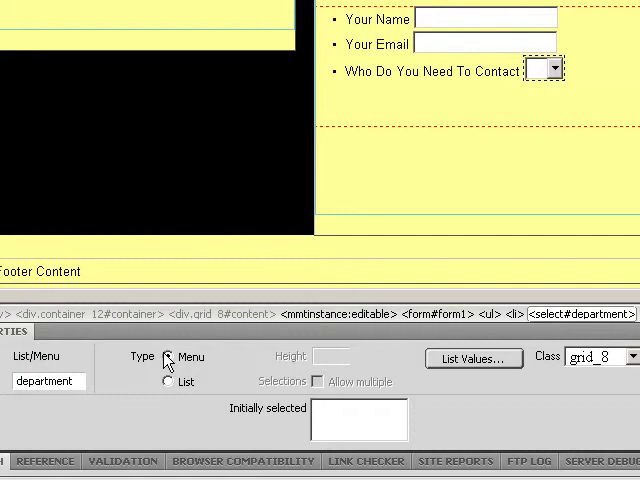
Add a Tech. Support option (value technical) and move General Question to the top.
click(474, 358)
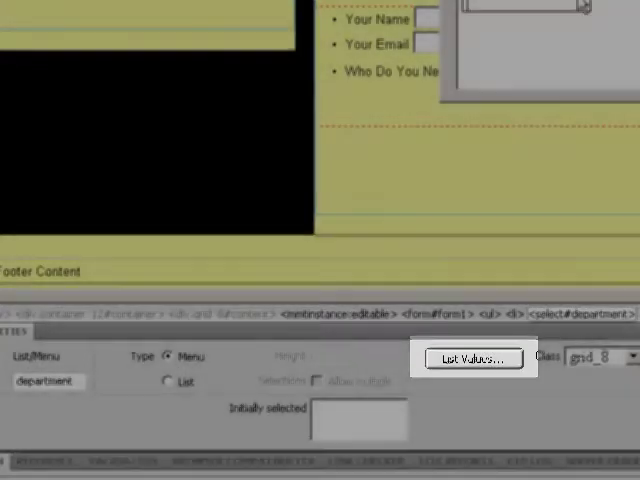
click(472, 358)
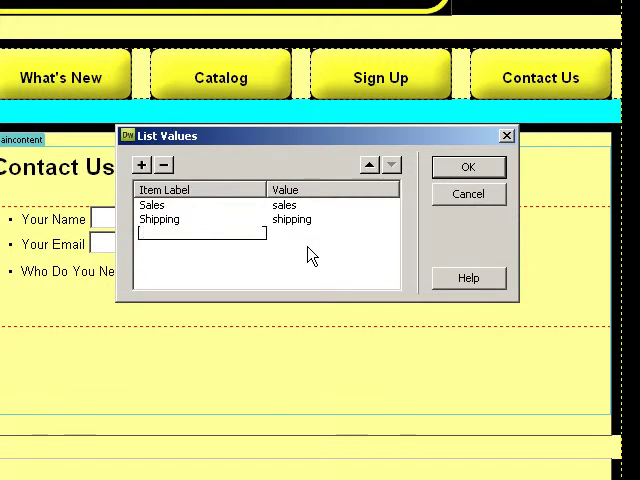
text(General Question)
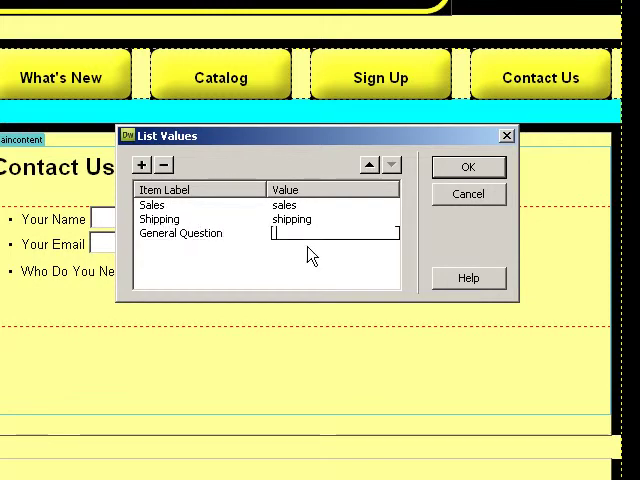
text(general)
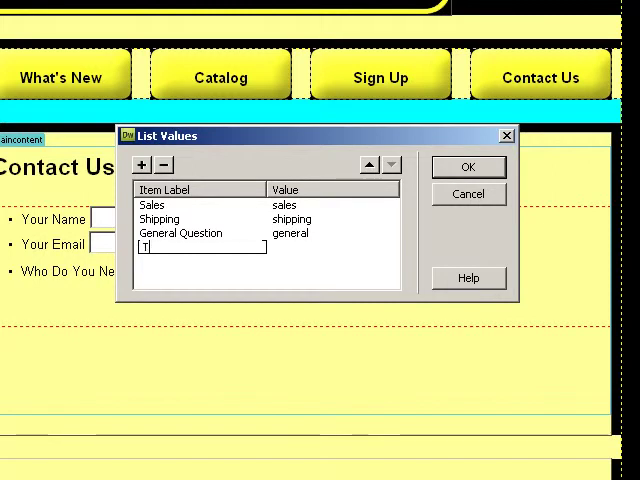
text(Tech. Suppor)
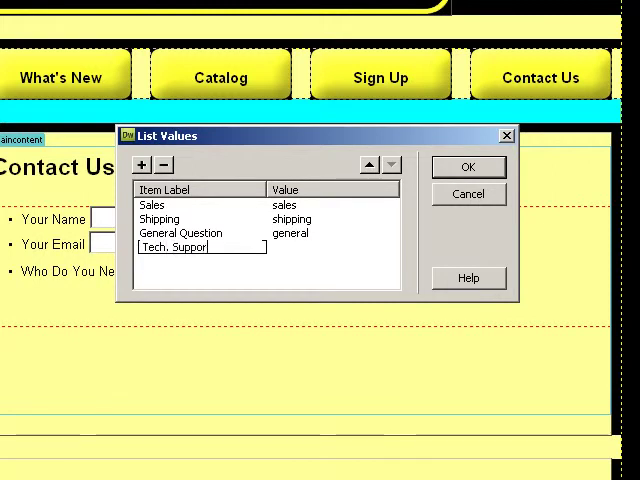
text(tex)
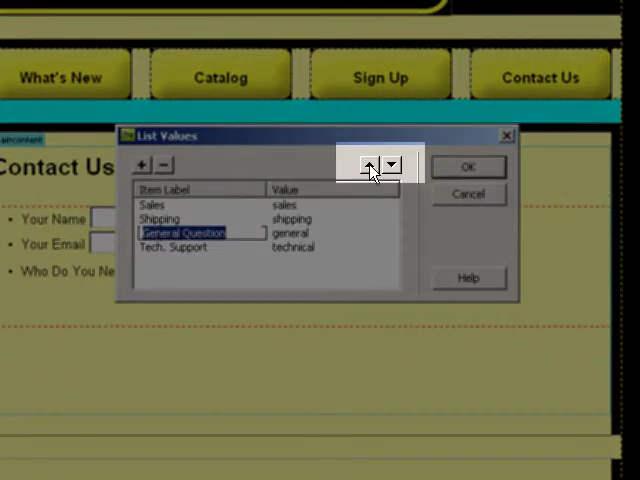
click(368, 164)
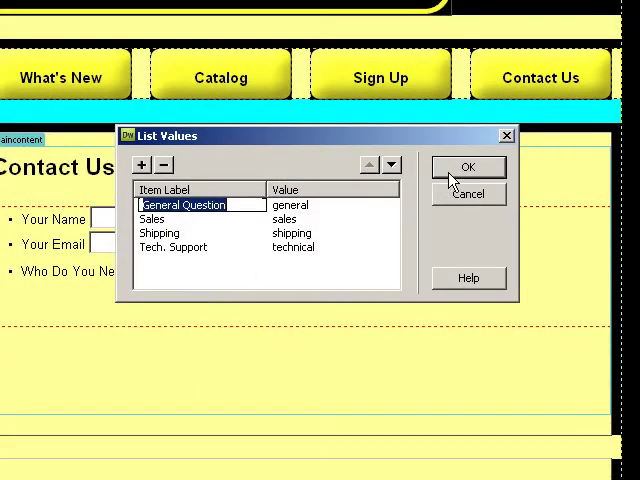
Save the four department options and set Sales as the initially selected option.
click(469, 167)
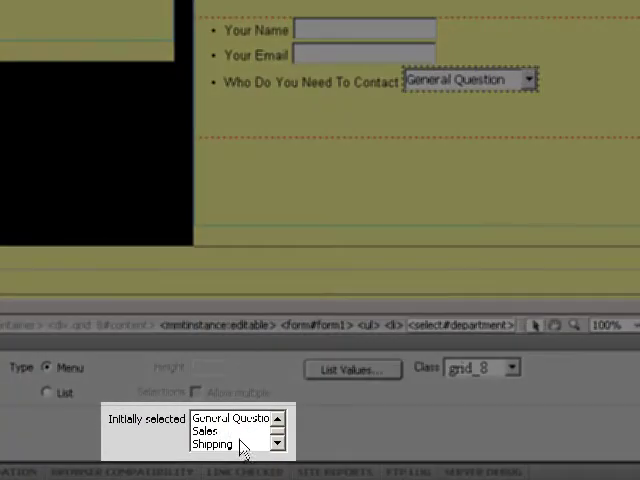
click(210, 431)
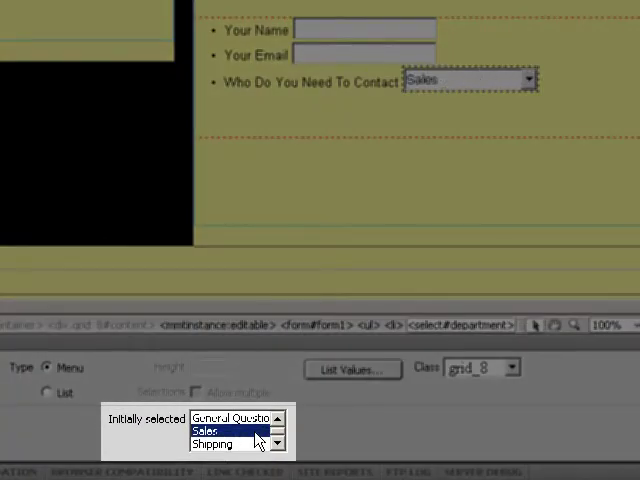
click(210, 430)
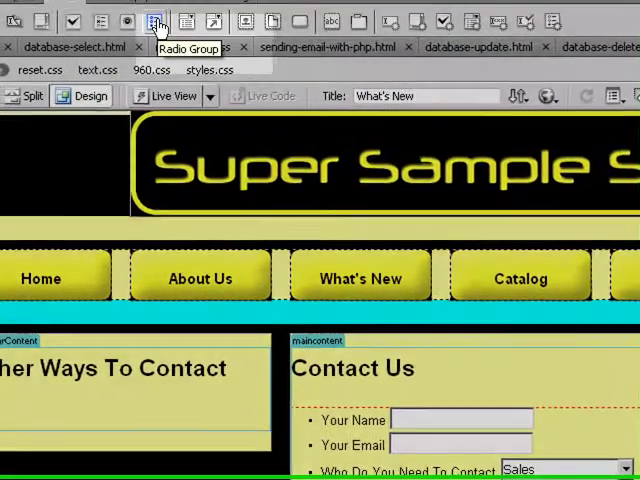
Insert radio group 'urgent' with Very Urgent (urgent) and Semi-Urgent (not urgent).
click(157, 22)
text(u)
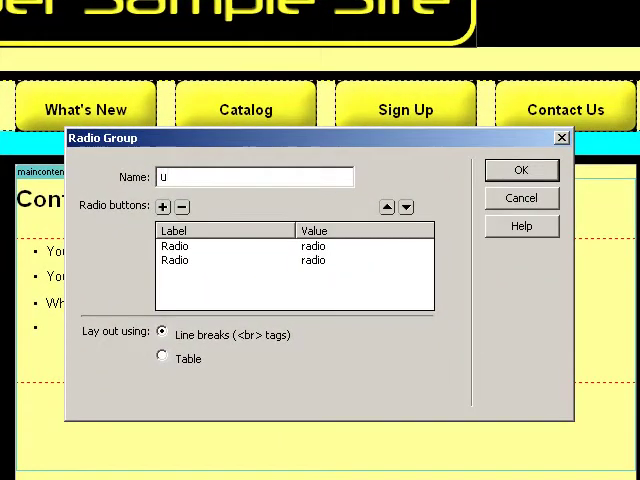
text(rgent)
click(226, 246)
text(Very Urge)
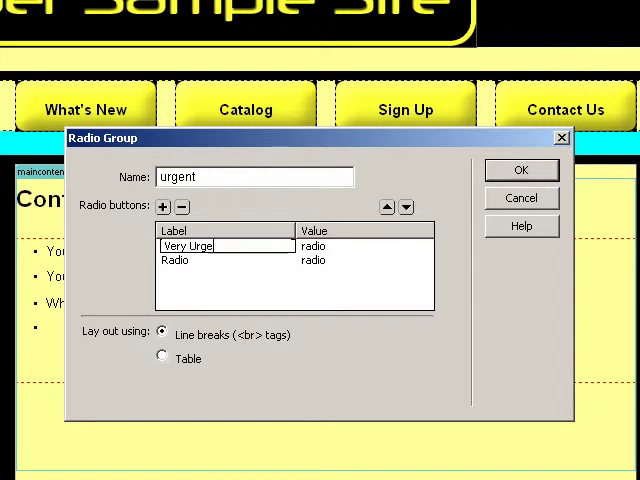
click(313, 246)
text(urgent)
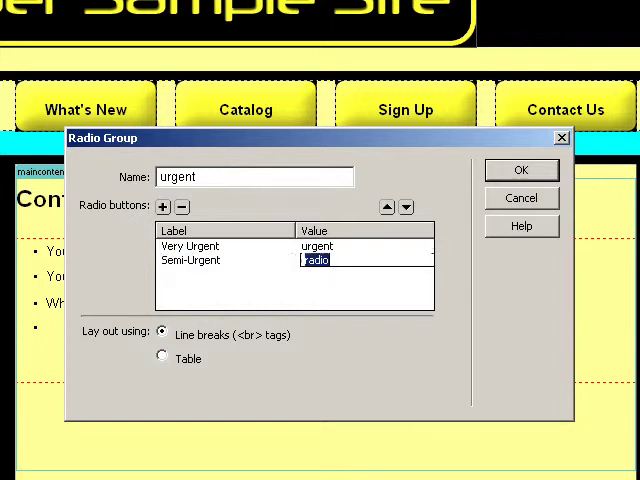
text(not urgent)
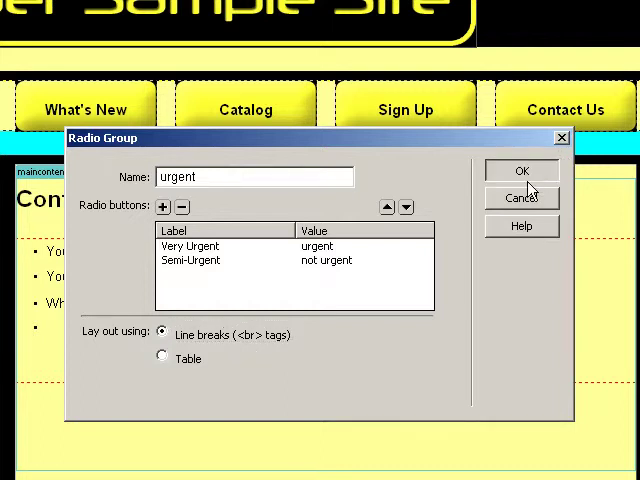
click(521, 170)
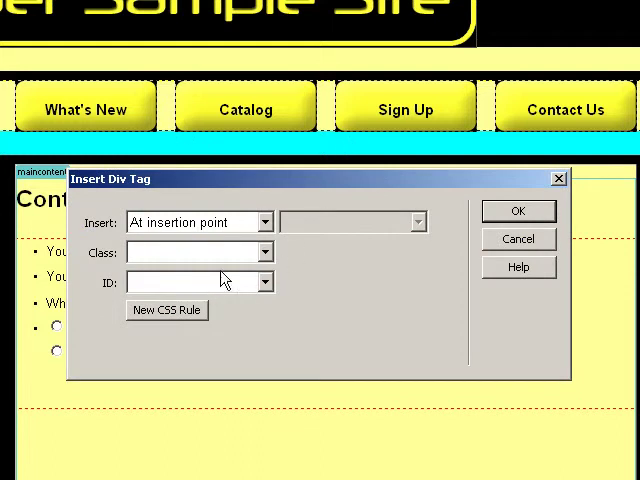
Label the radio group 'How Urgent Is your Request' and make Semi-Urgent checked by default.
click(518, 211)
text(How Urgent Is your Request)
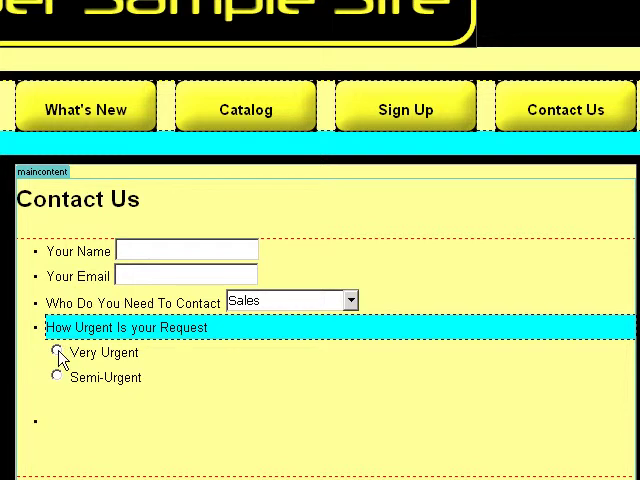
click(45, 423)
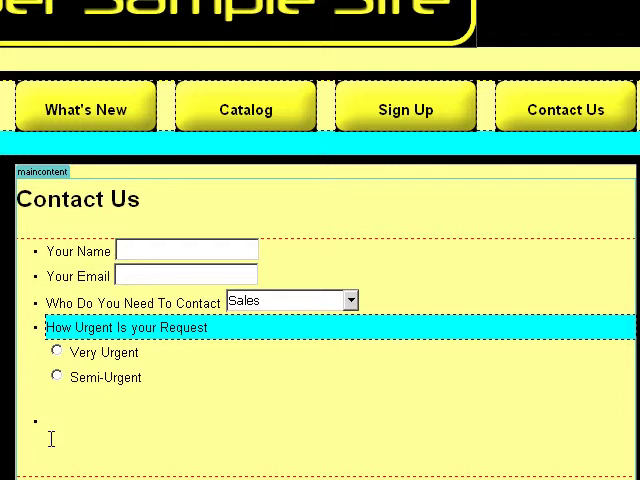
mouse_move(300, 317)
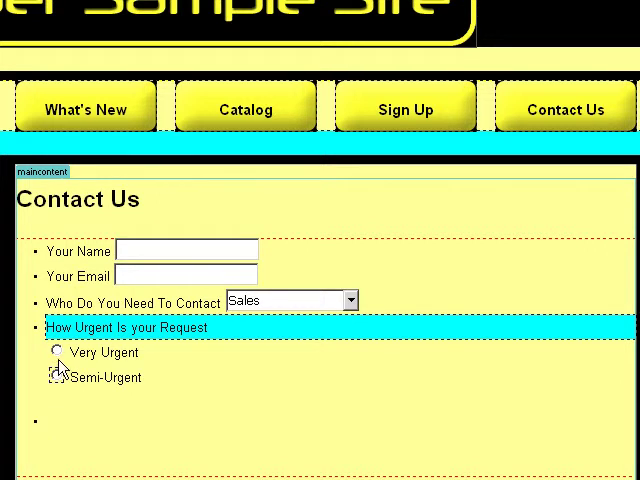
scroll(down, 3)
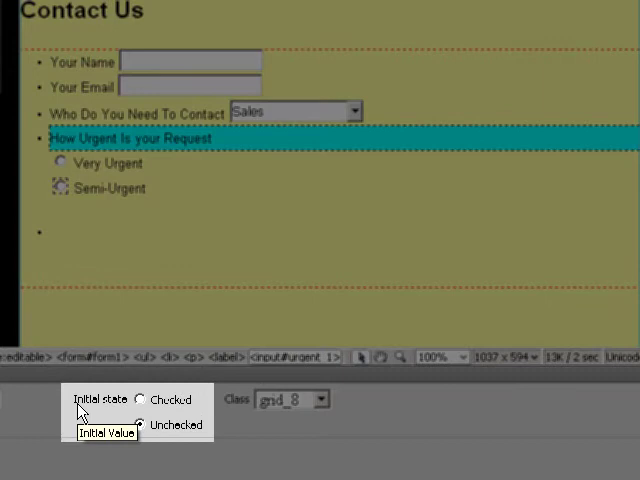
click(140, 400)
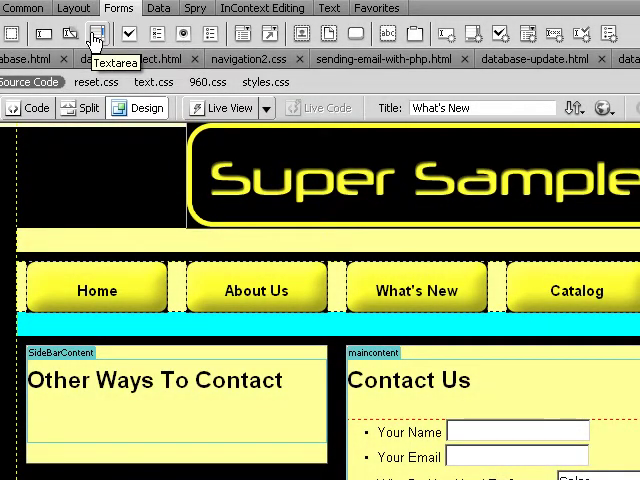
Insert a textarea with ID 'comment' labelled 'Your Comments/Questions'.
click(97, 33)
text(Your Comments/Questio)
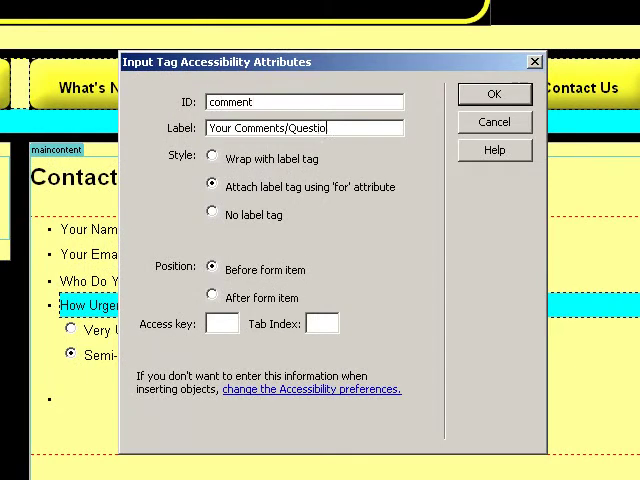
text(ns)
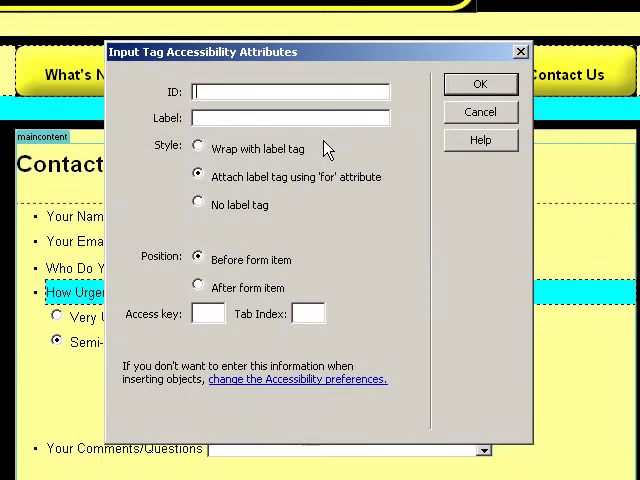
Insert a button with ID 'submit' at the end of the form.
text(submit)
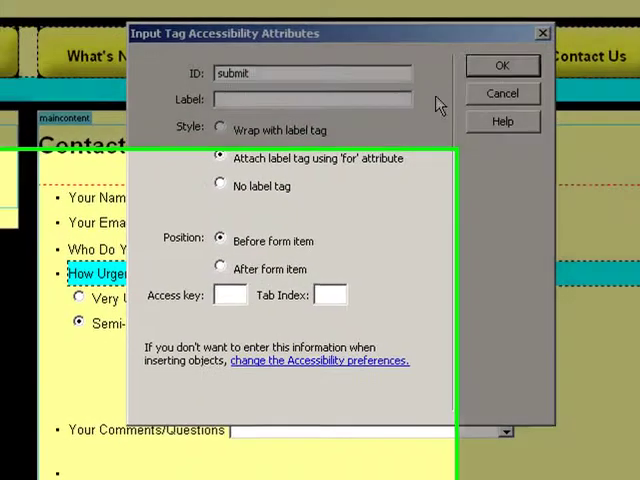
click(502, 65)
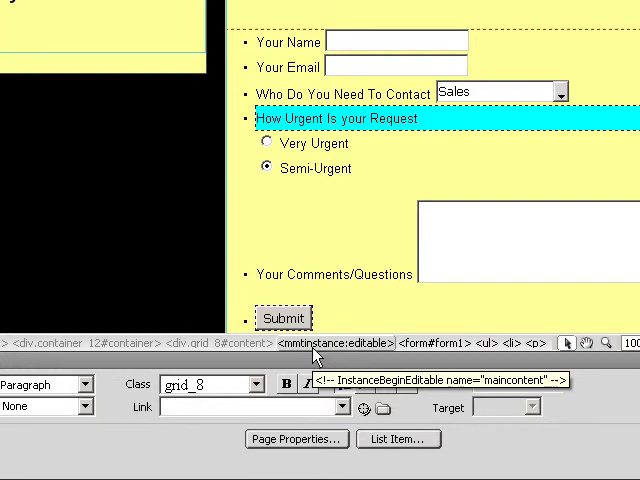
click(284, 318)
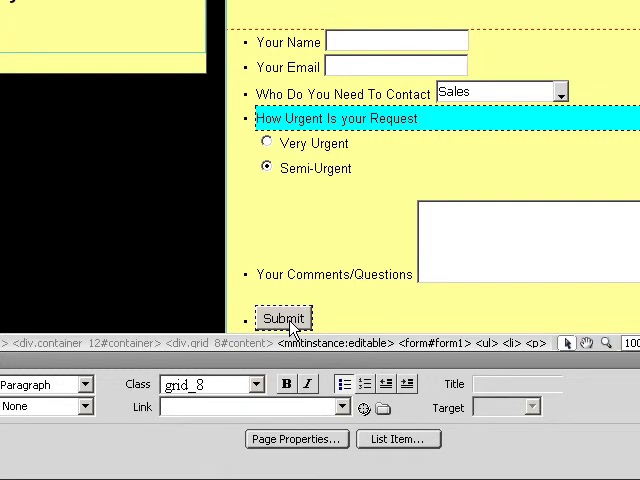
Change the submit button's Value to 'Send Us an Email' in the Property inspector.
click(284, 318)
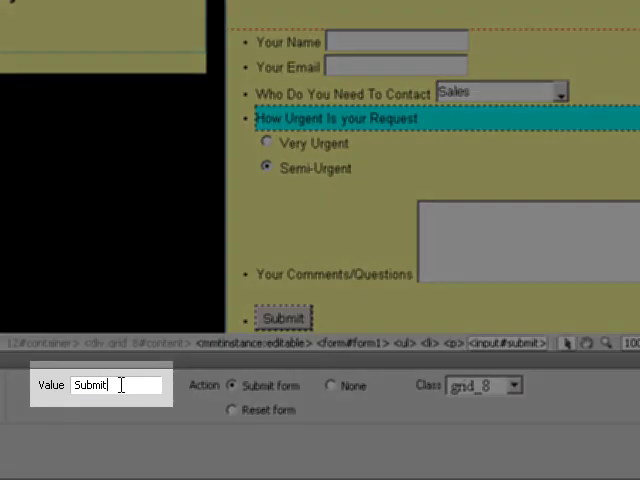
text(Clii)
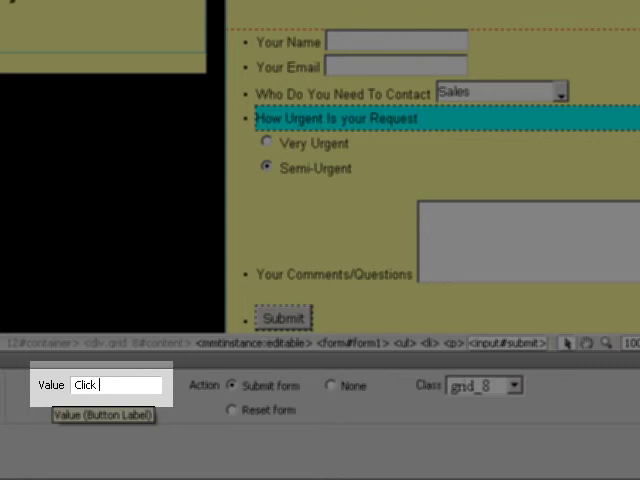
text(Send Us an Email)
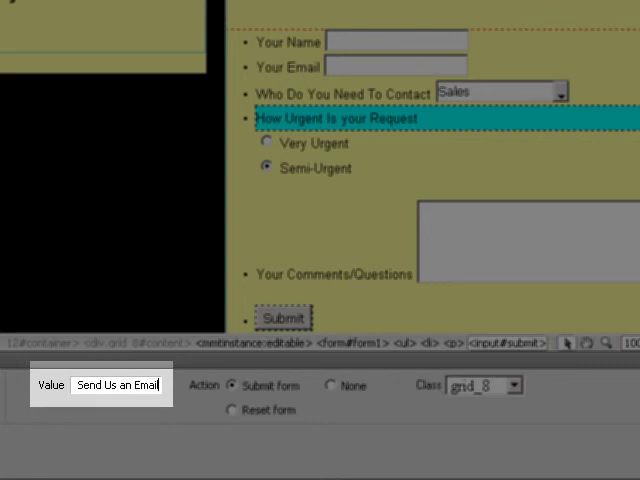